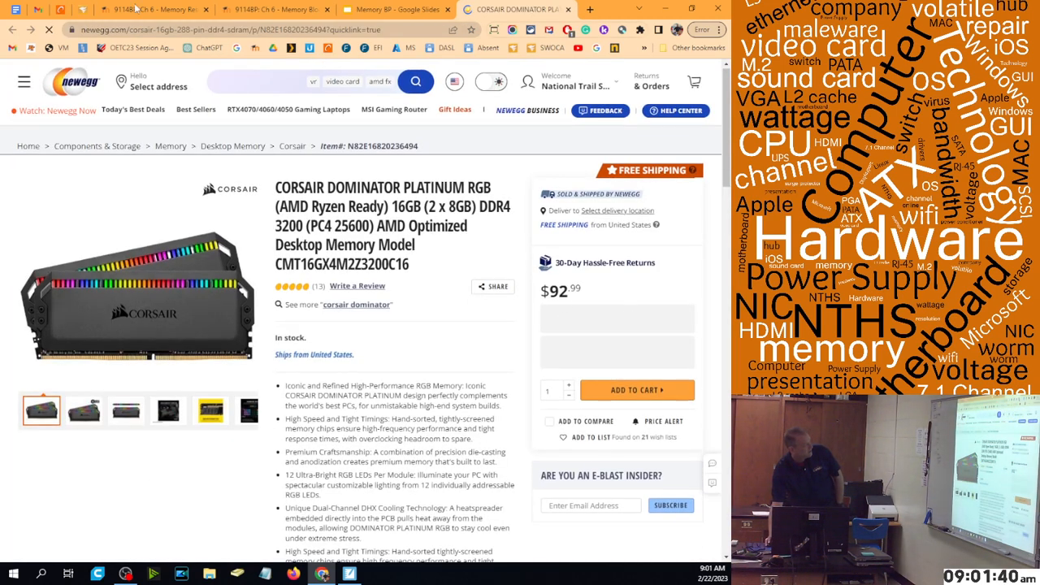
# - View the $92.99 Corsair Dominator Platinum RGB 16GB DDR4 3200 Newegg product page
pyautogui.click(394, 9)
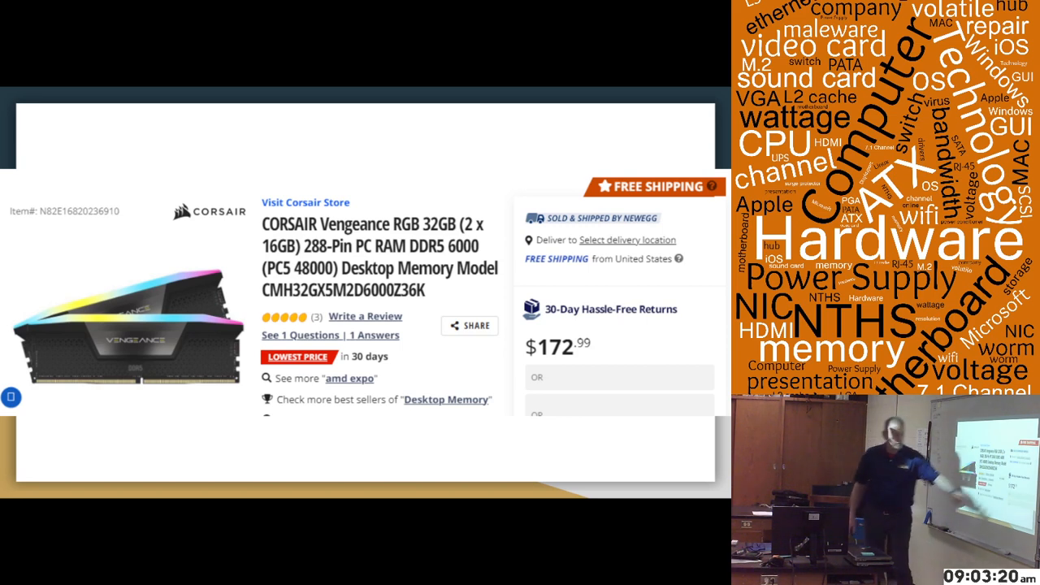
pyautogui.moveTo(633, 289)
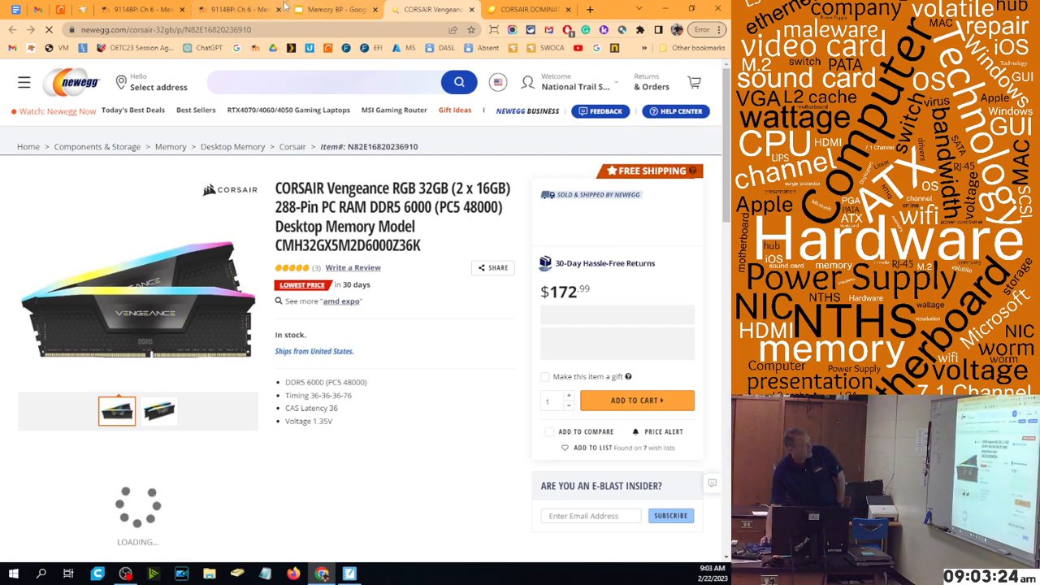
# - Return to the RAM presentation and show it full screen on the Vengeance DDR5 specifications slide
pyautogui.click(333, 9)
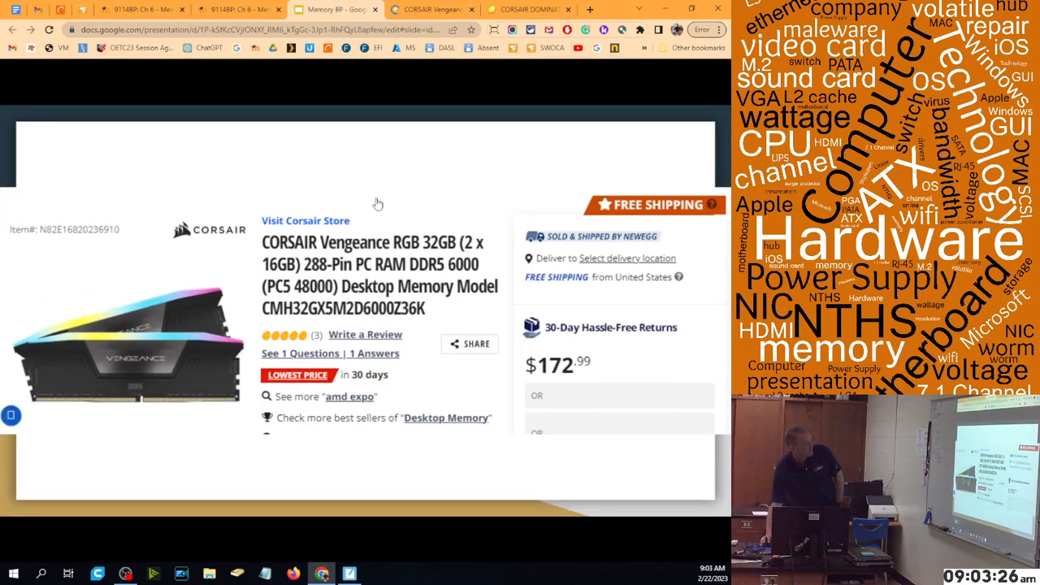
pyautogui.press('f11')
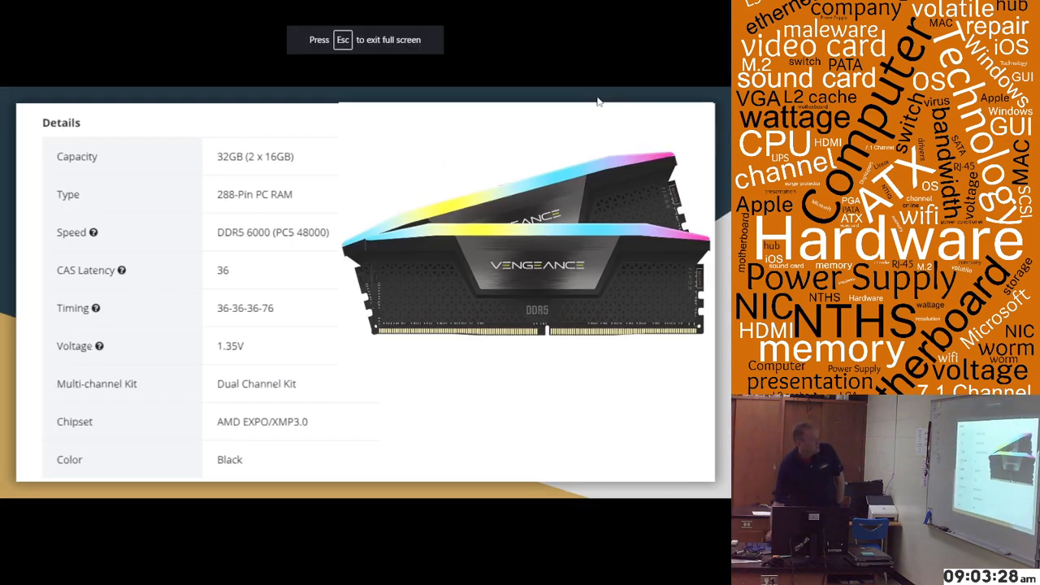